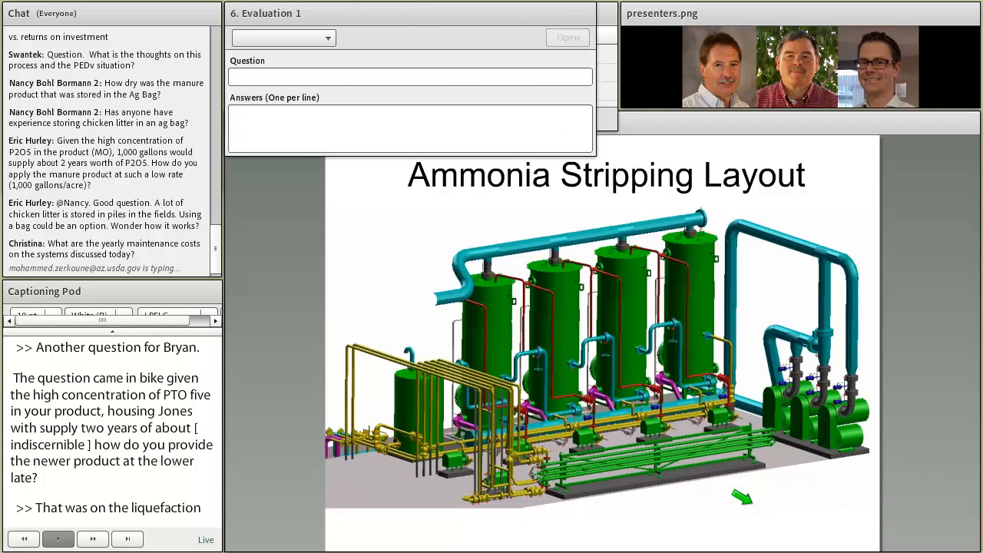
# Switch the meeting view to the layout holding Evaluation poll pods 6 through 11.
pyautogui.click(326, 37)
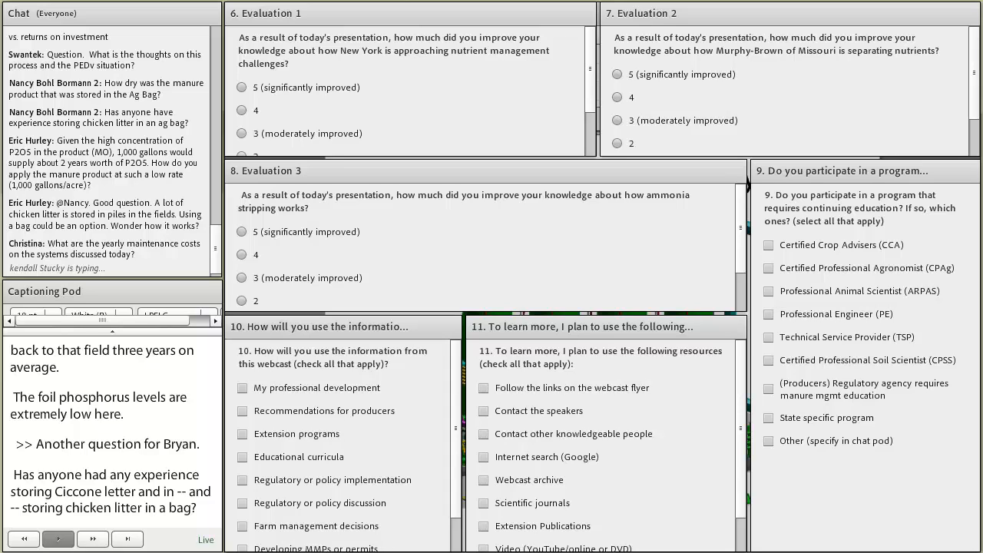
# Scroll the layout so the Ammonia Stripping slide, attendee list and handouts sit above the two poll pods.
pyautogui.scroll(-3)
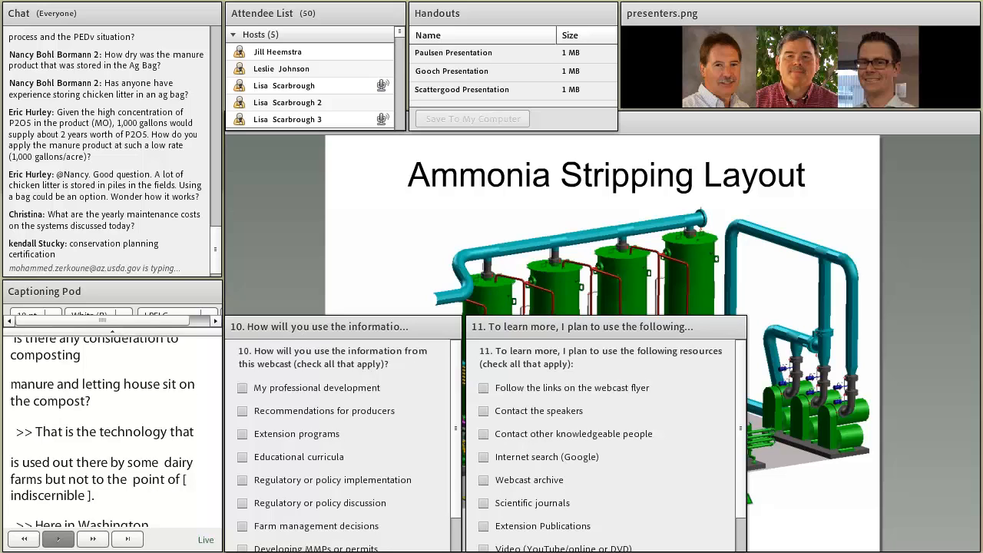
pyautogui.scroll(-3)
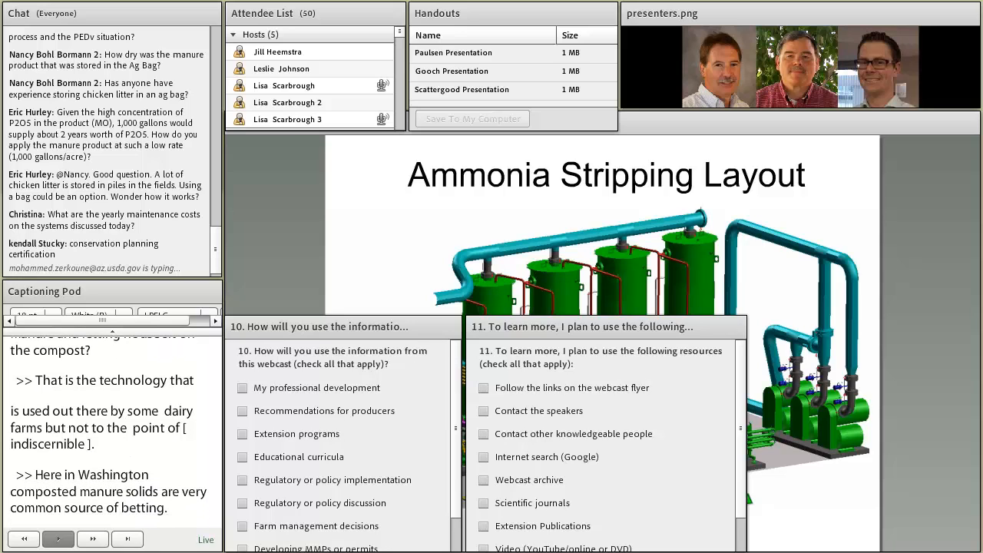